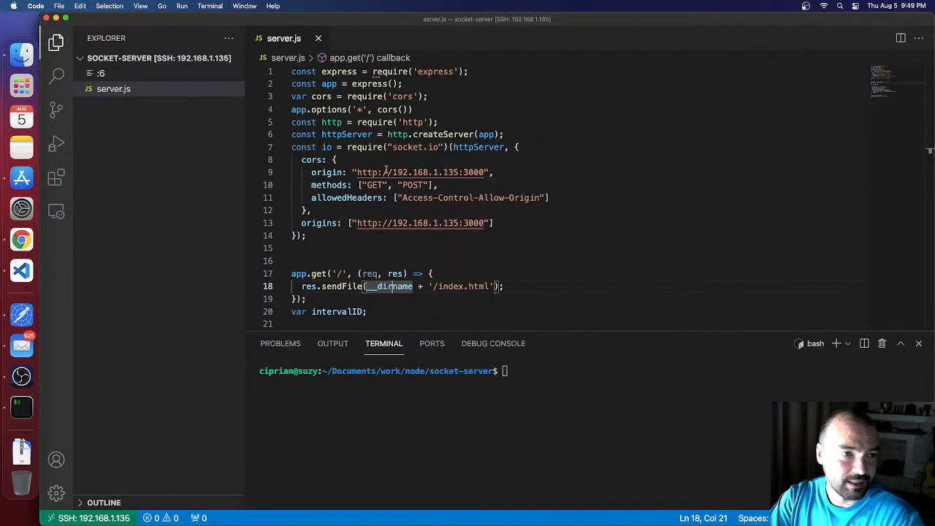
Step: Review server.js: __dirname, allowed origins, intervalID, setInterval and the 'seconds' event name
double_click(413, 147)
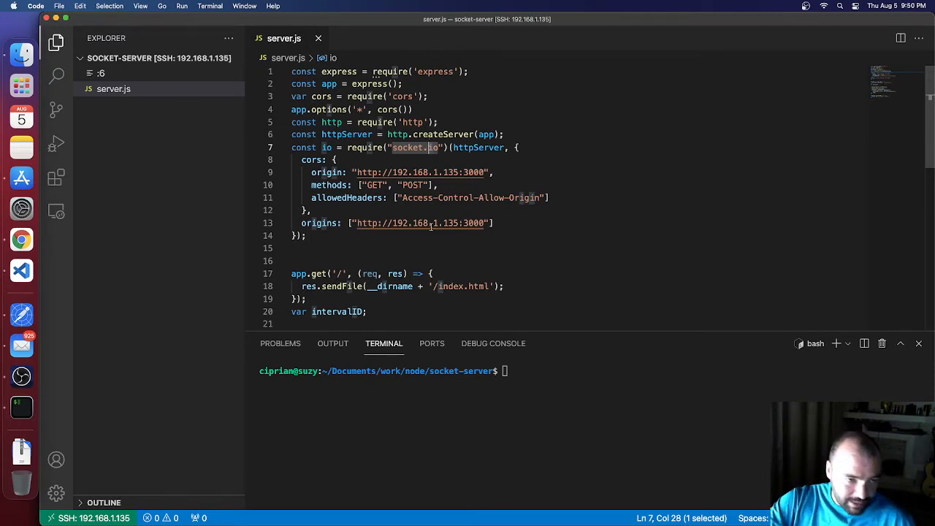
mouse_move(431, 223)
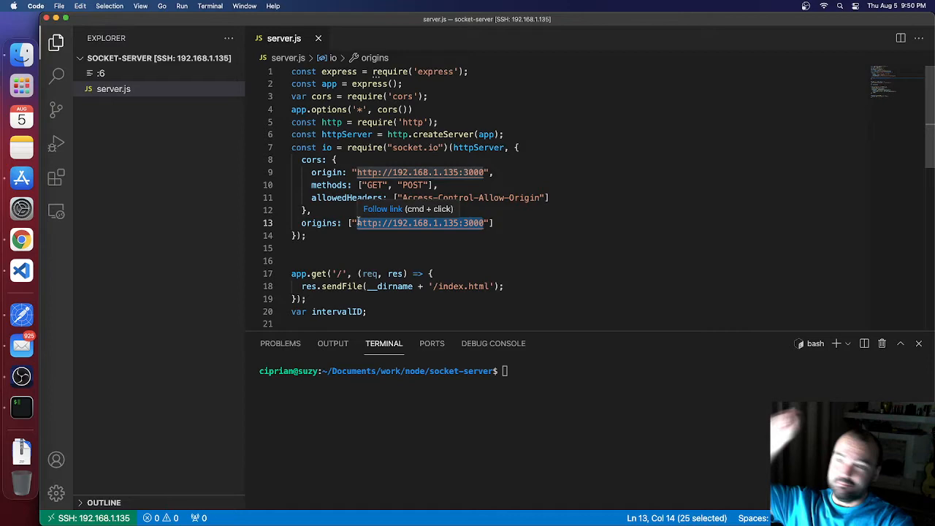
mouse_move(420, 221)
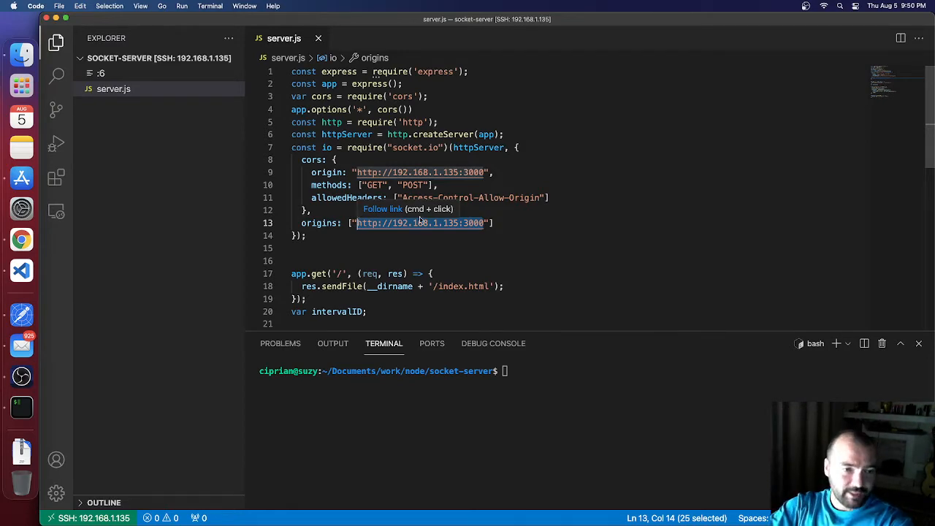
click(312, 210)
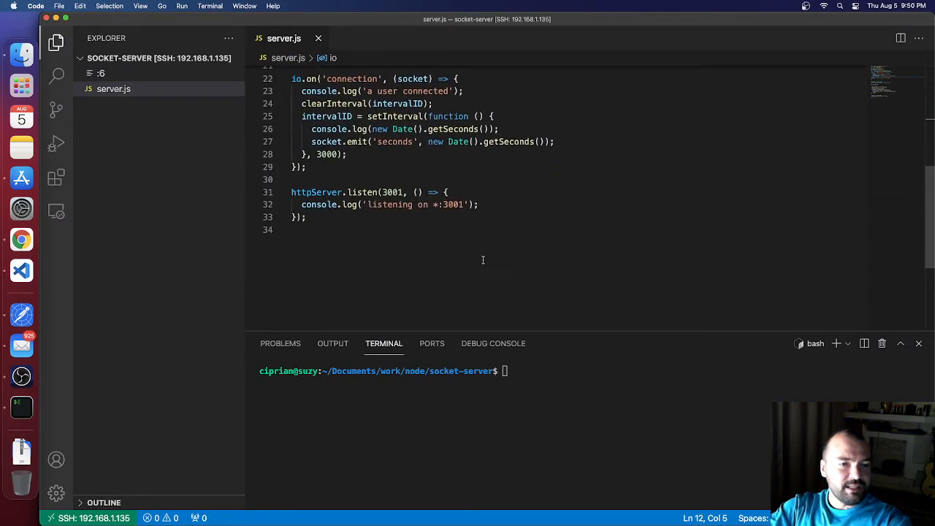
scroll(up, 3)
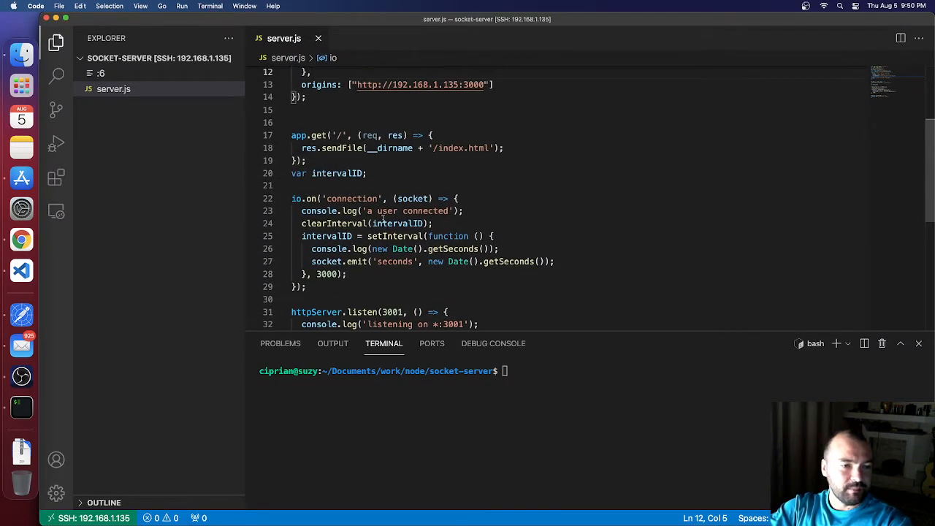
double_click(351, 198)
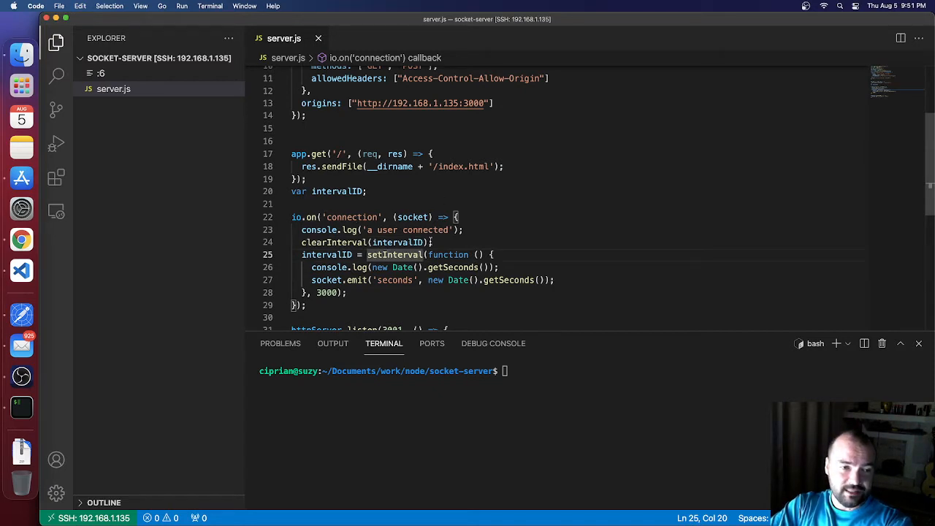
double_click(412, 217)
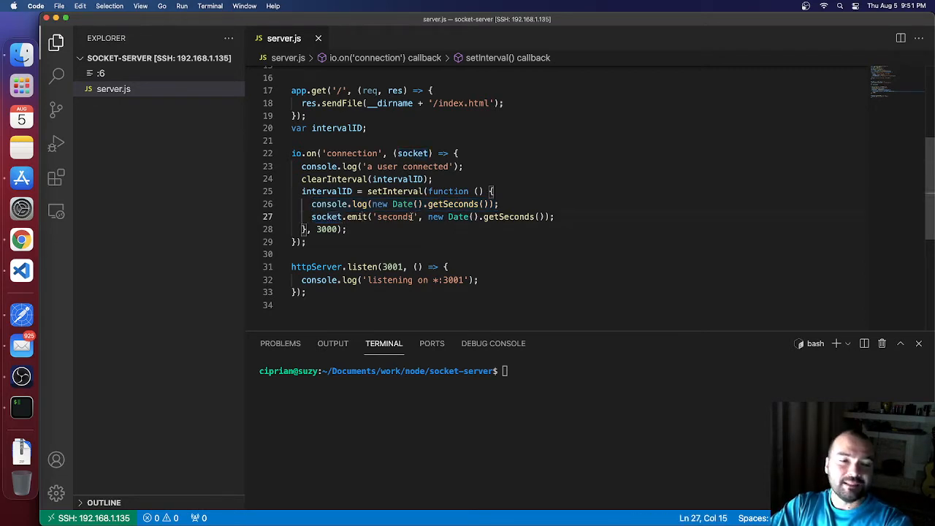
double_click(396, 217)
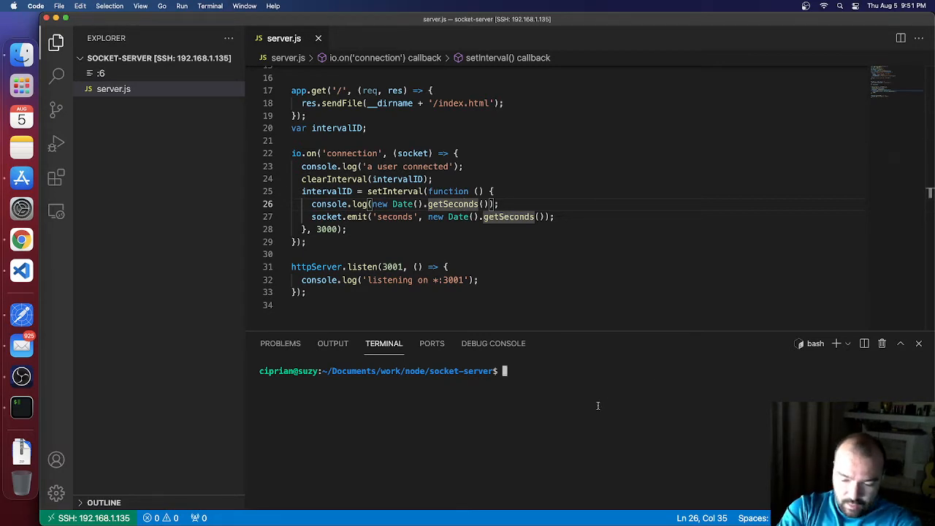
Step: Start the socket server with npx nodemon server.js, listening on port 3001
text(npx)
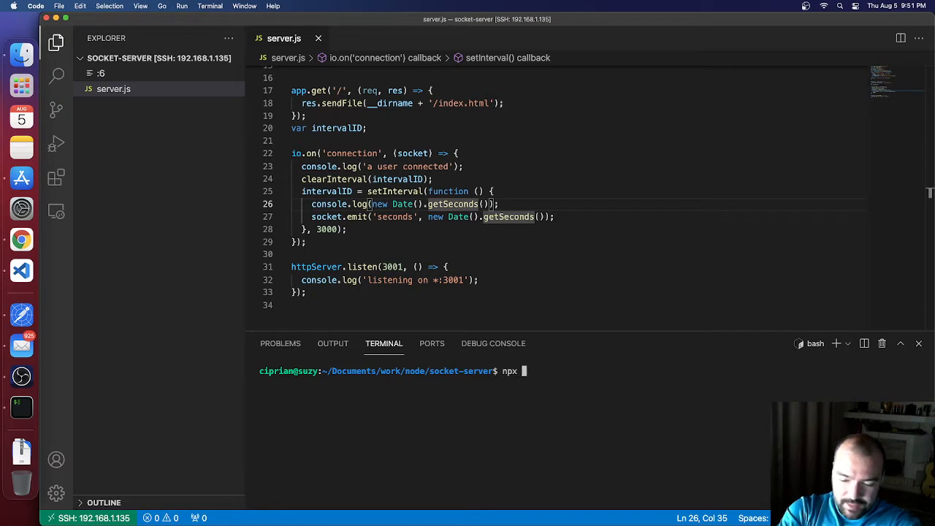
text(nodem)
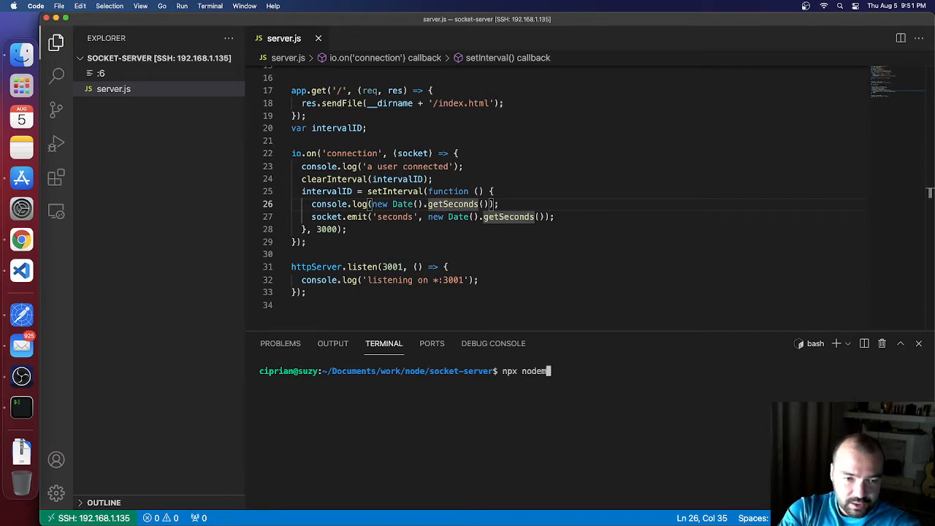
text(server.js)
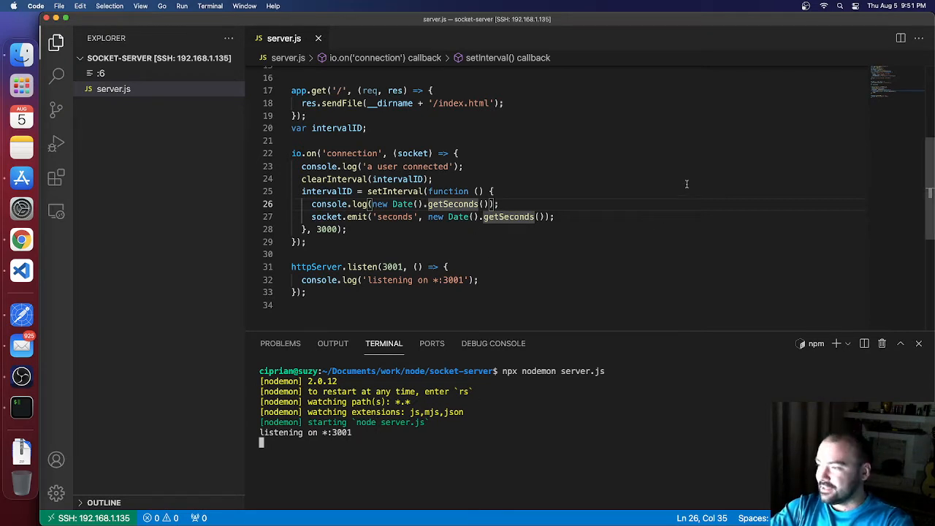
click(349, 228)
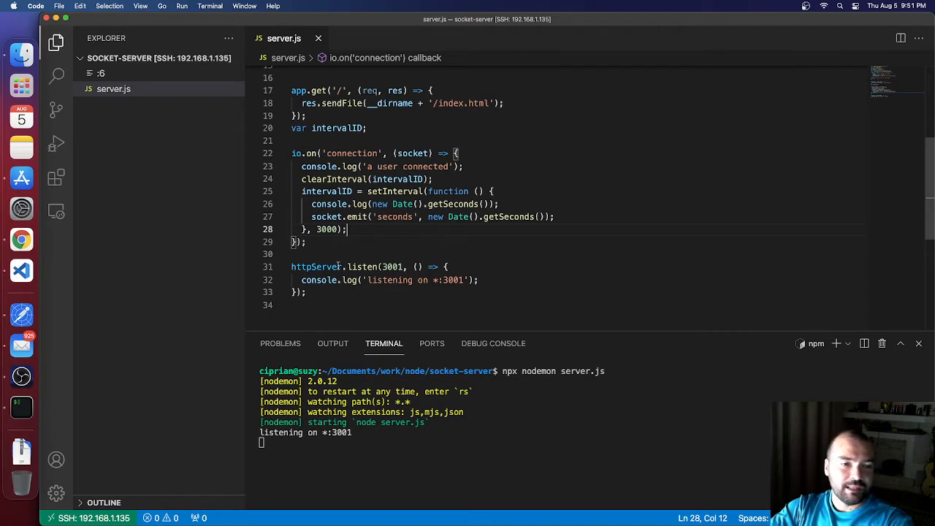
mouse_move(21, 315)
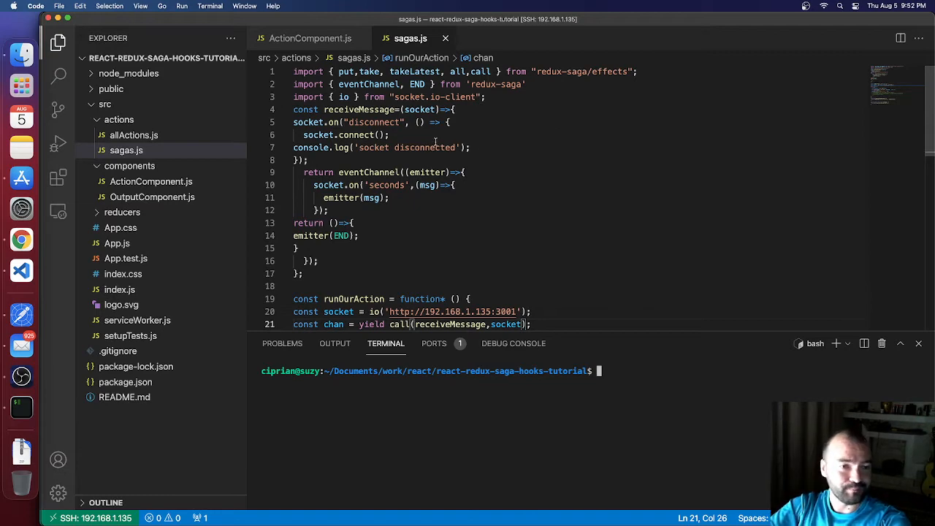
scroll(down, 3)
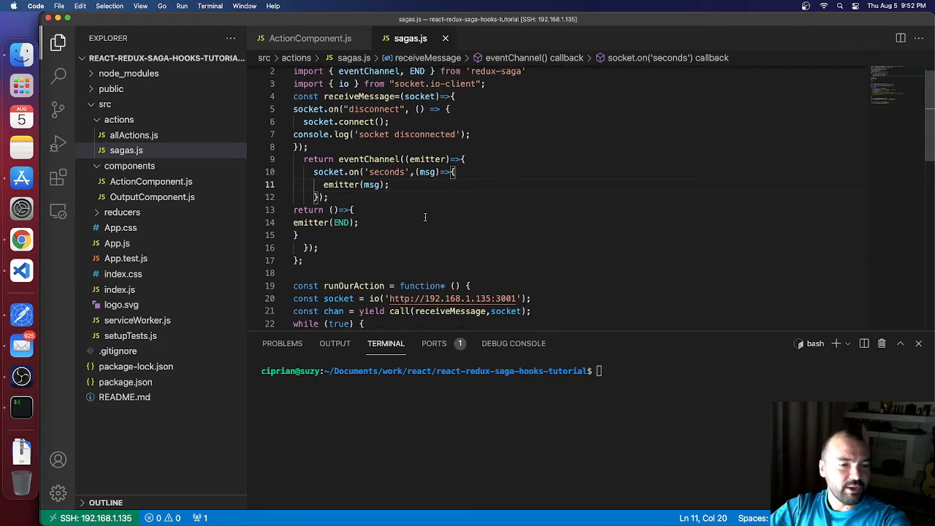
scroll(down, 3)
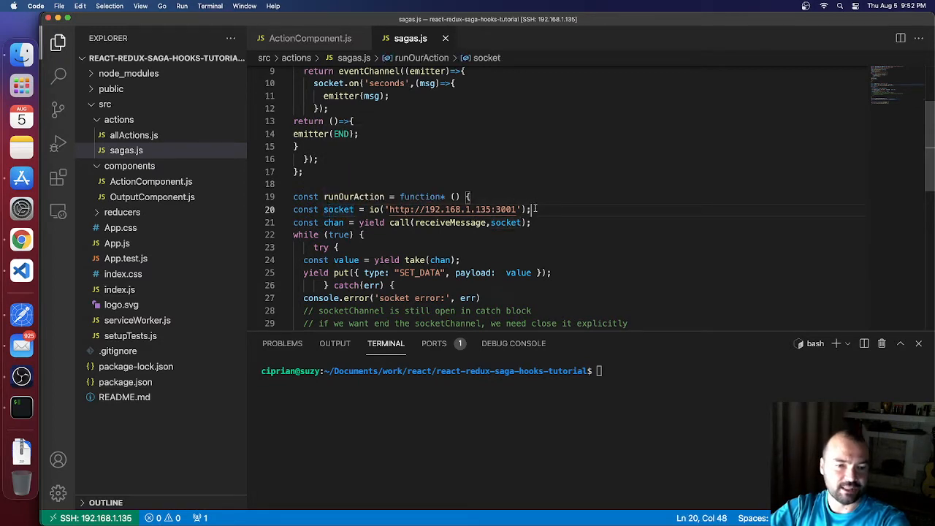
drag(531, 210, 392, 210)
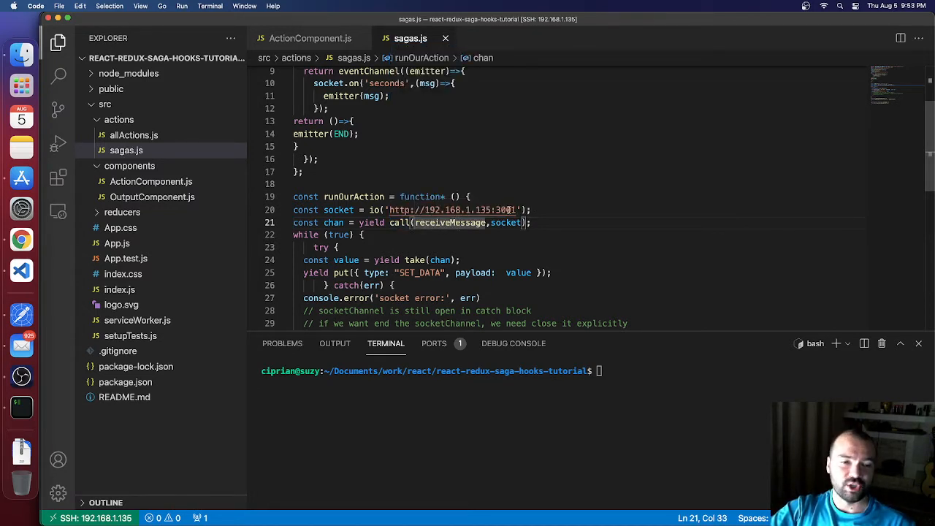
double_click(504, 223)
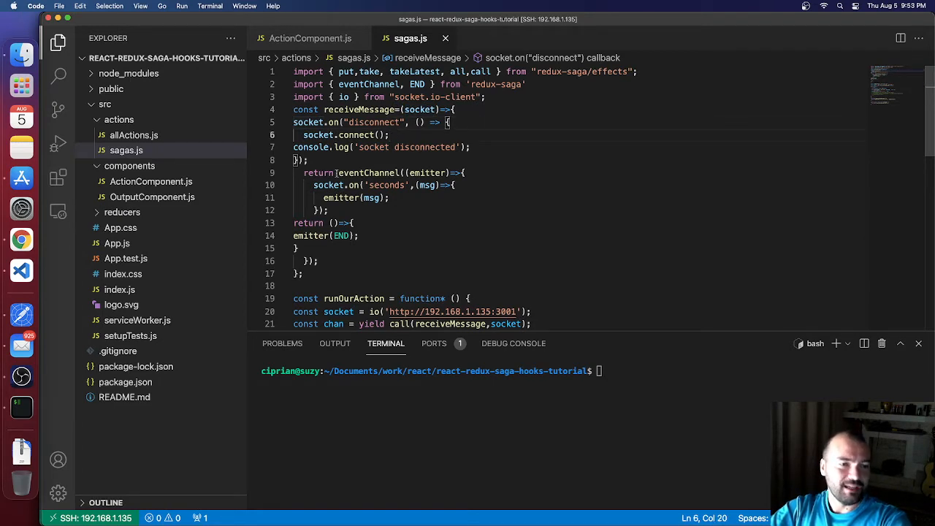
drag(299, 172, 391, 197)
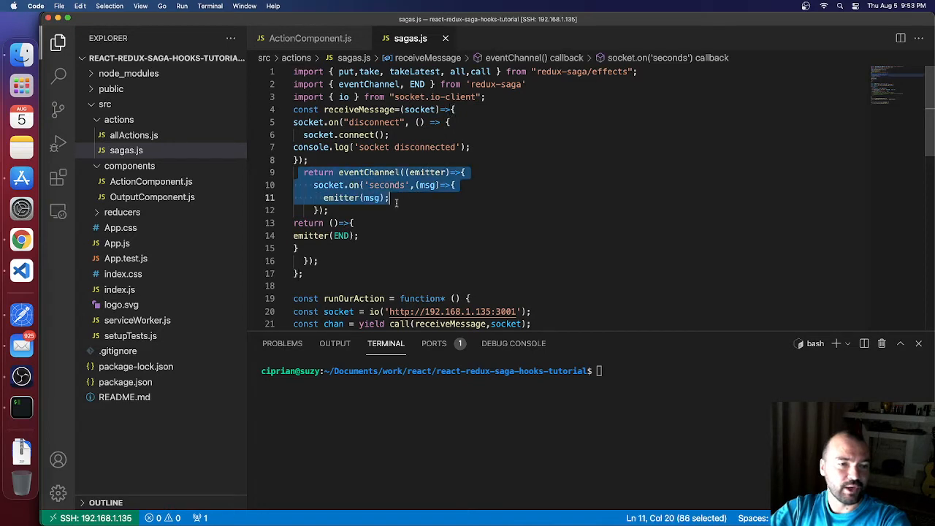
Step: Reformat sagas.js and highlight the receiveMessage function name for review
click(359, 236)
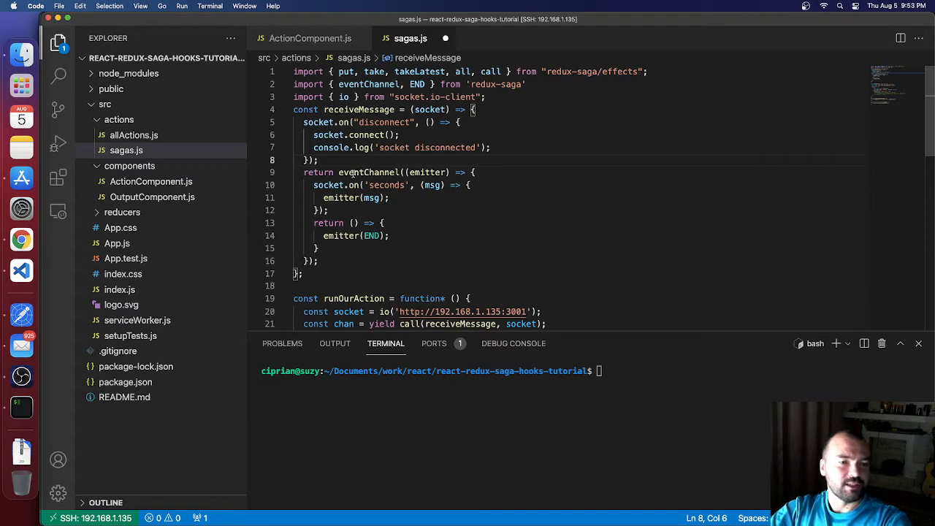
mouse_move(369, 172)
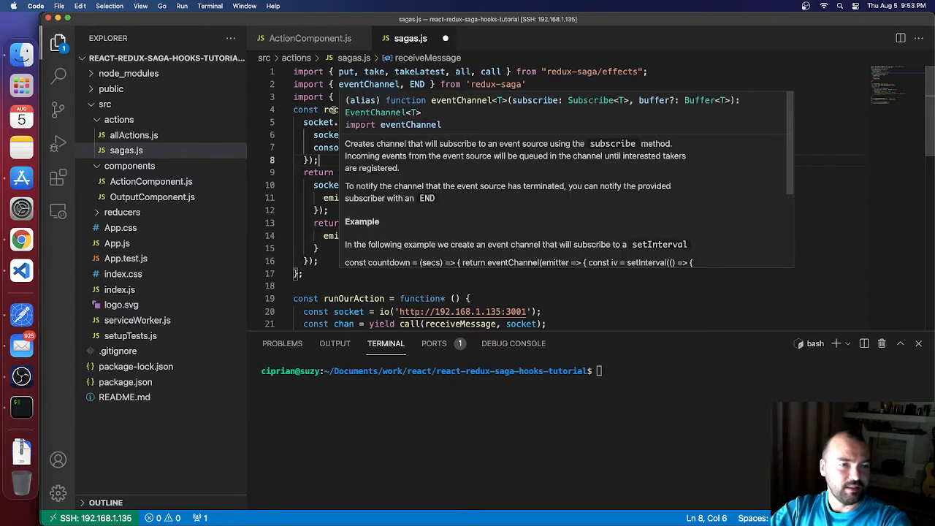
double_click(358, 109)
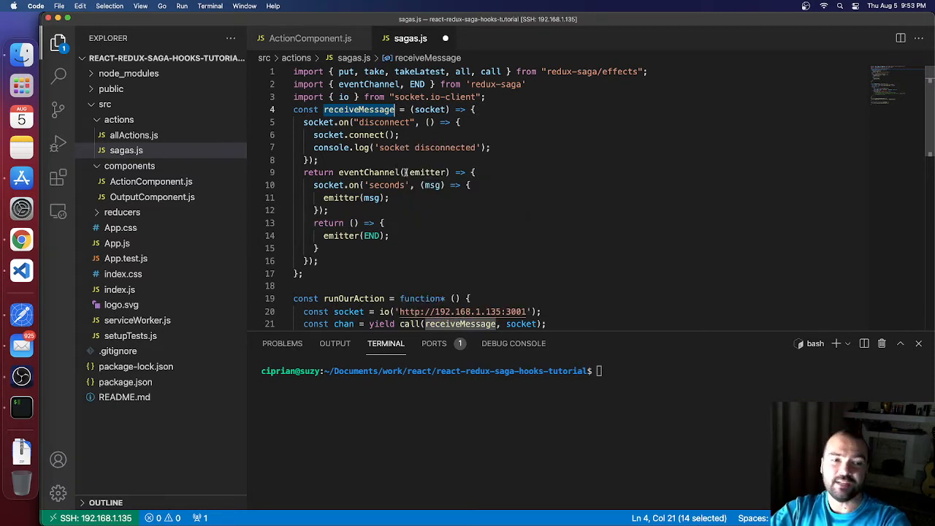
mouse_move(464, 167)
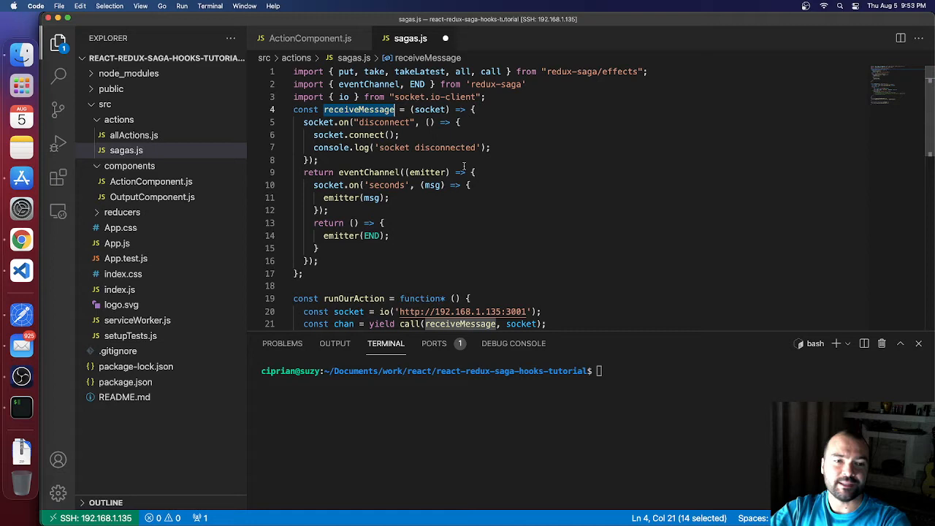
double_click(427, 172)
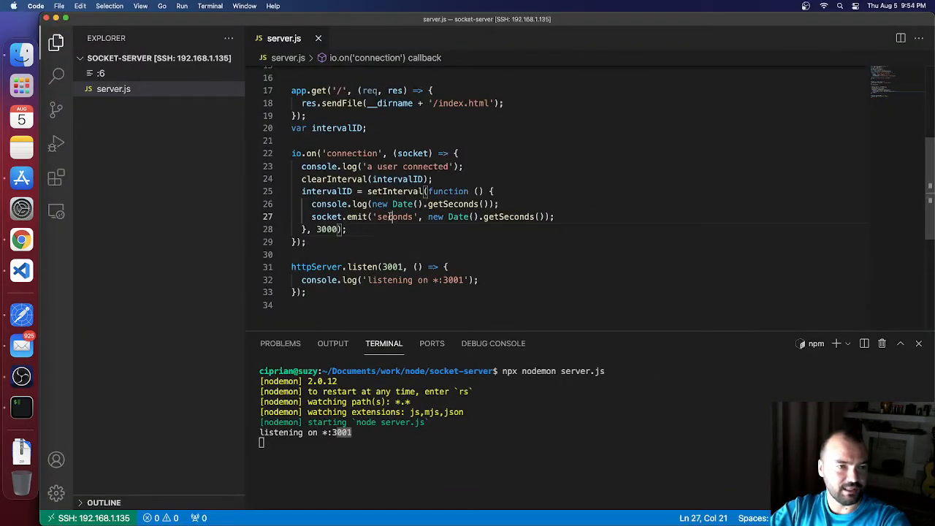
Step: Highlight the server's 'seconds' event name and its 3000 ms interval value
double_click(394, 216)
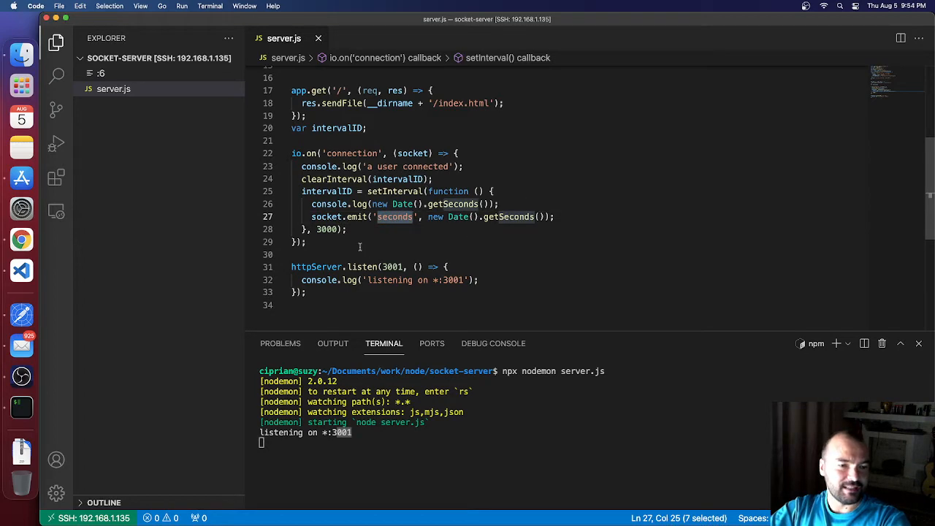
double_click(329, 229)
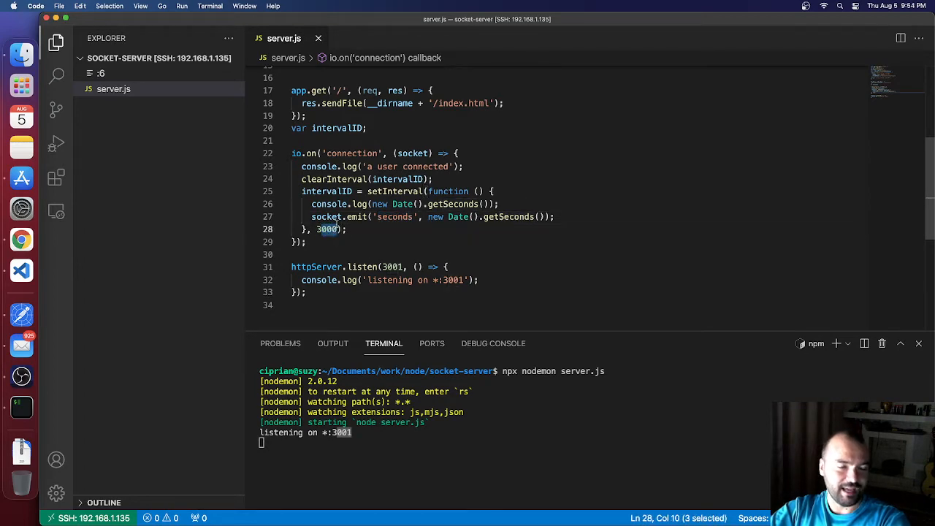
mouse_move(504, 216)
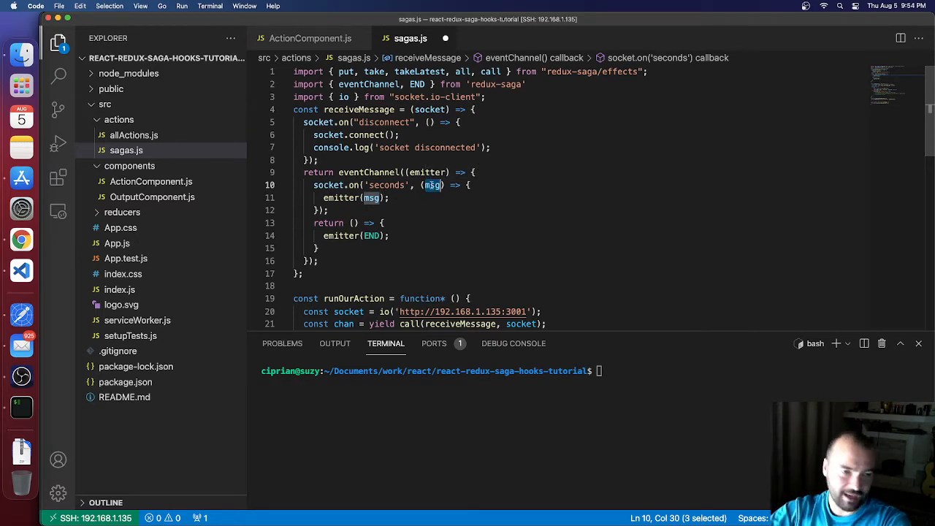
double_click(340, 198)
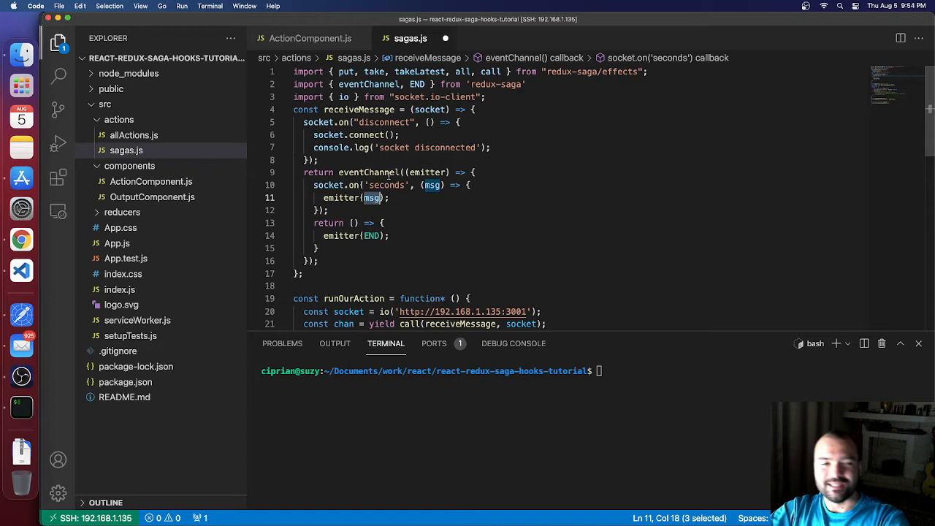
click(343, 109)
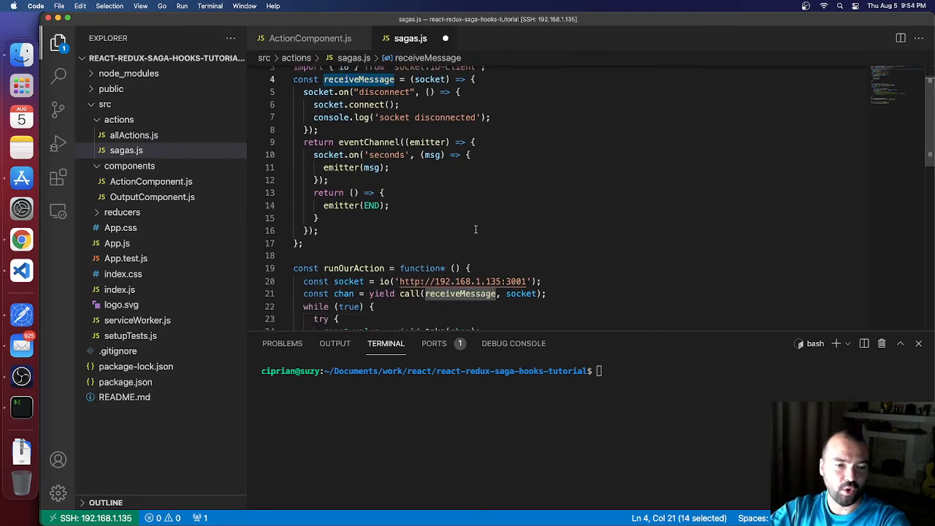
scroll(down, 3)
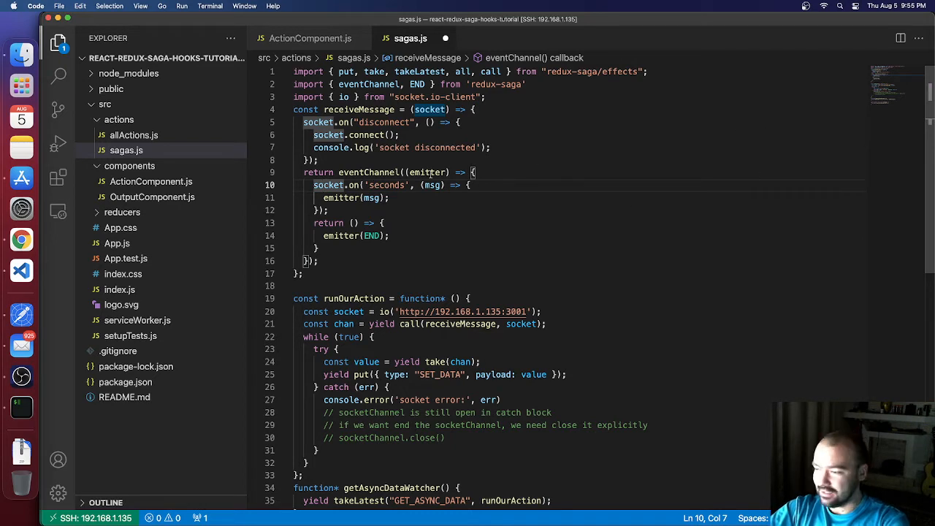
double_click(387, 185)
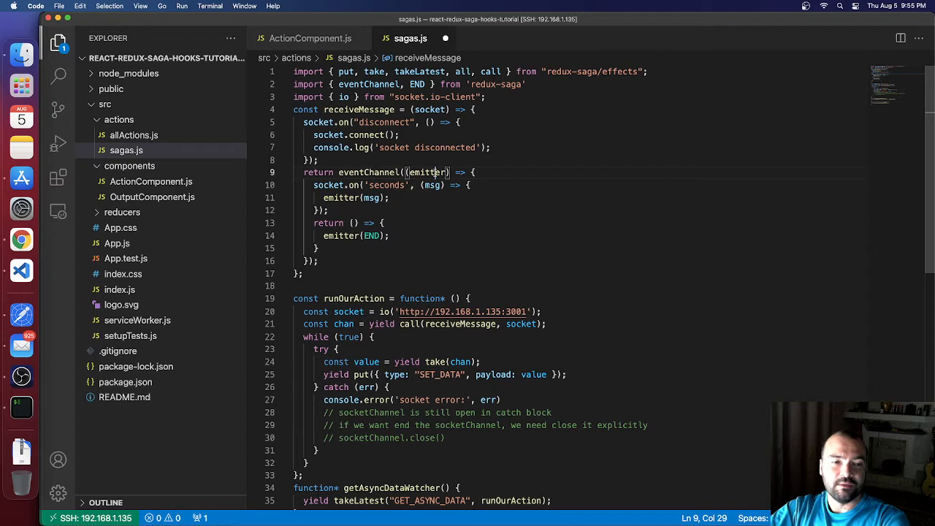
double_click(427, 172)
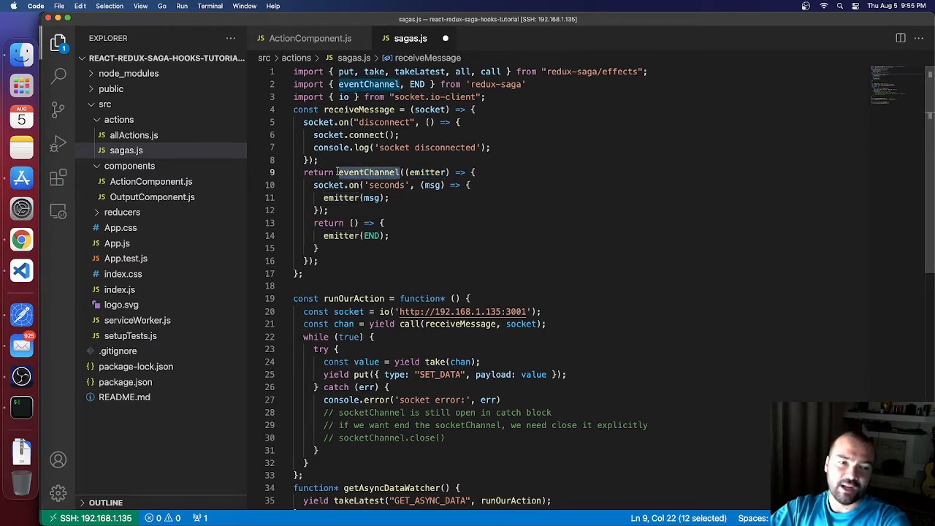
click(363, 110)
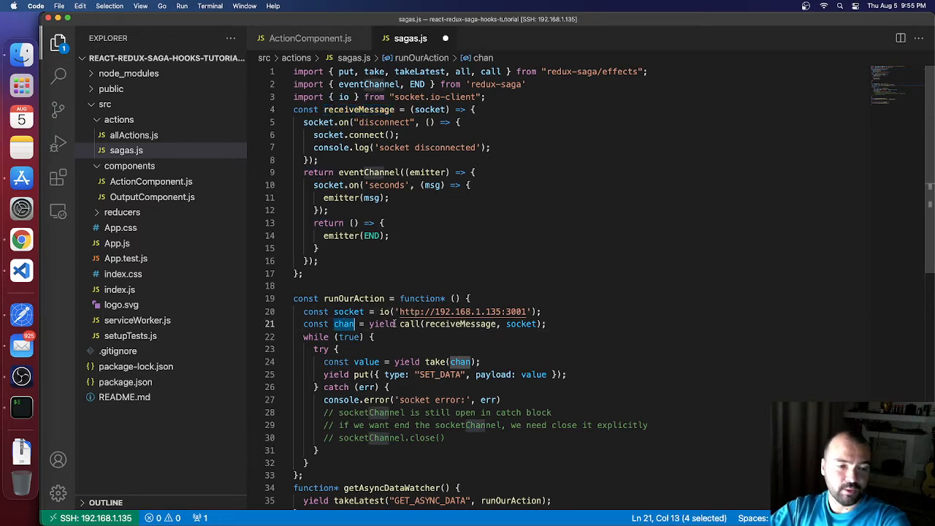
mouse_move(363, 311)
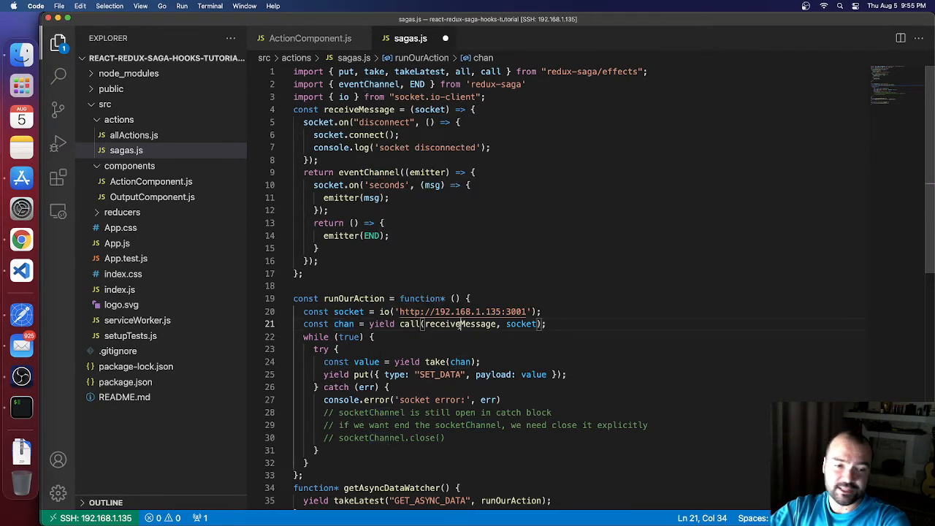
double_click(344, 324)
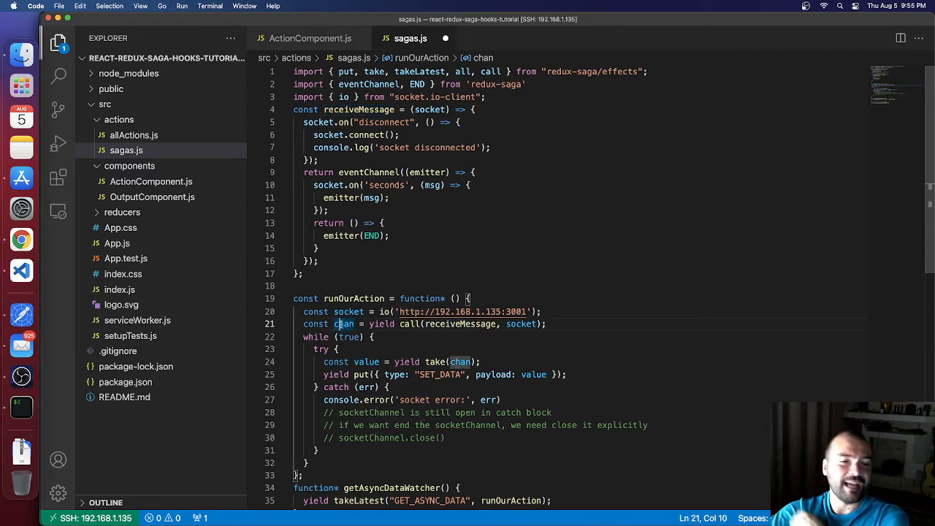
double_click(345, 323)
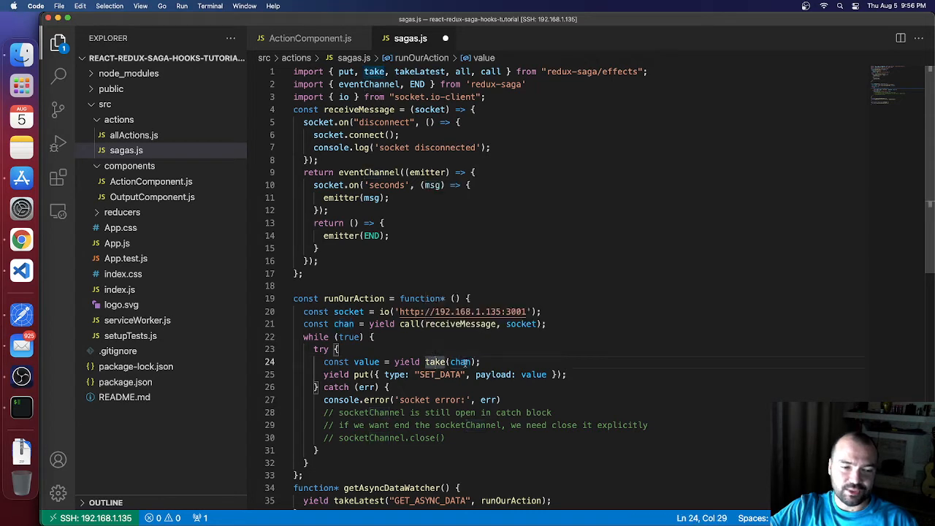
double_click(461, 362)
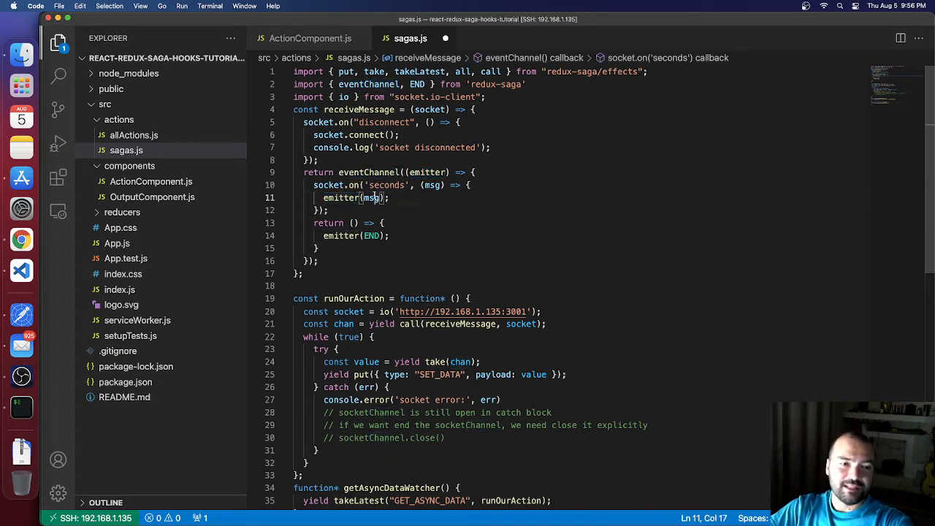
double_click(372, 197)
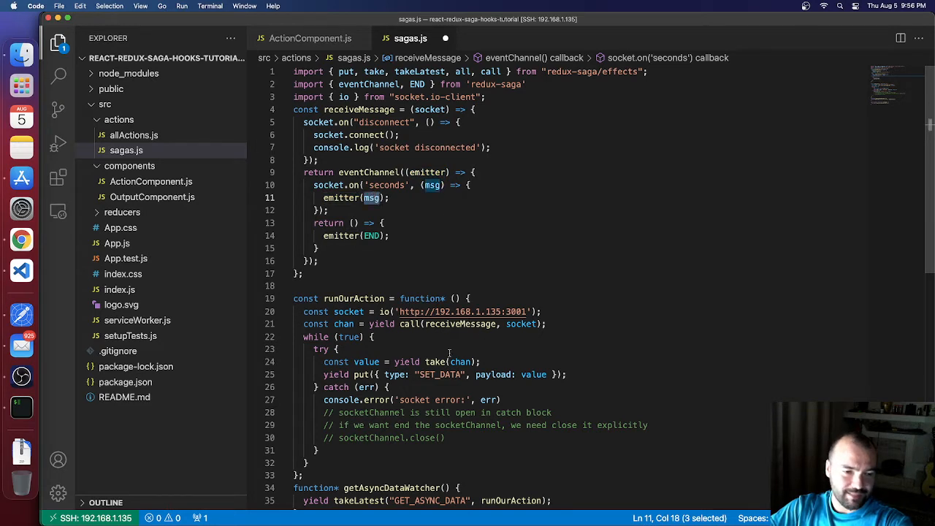
double_click(366, 362)
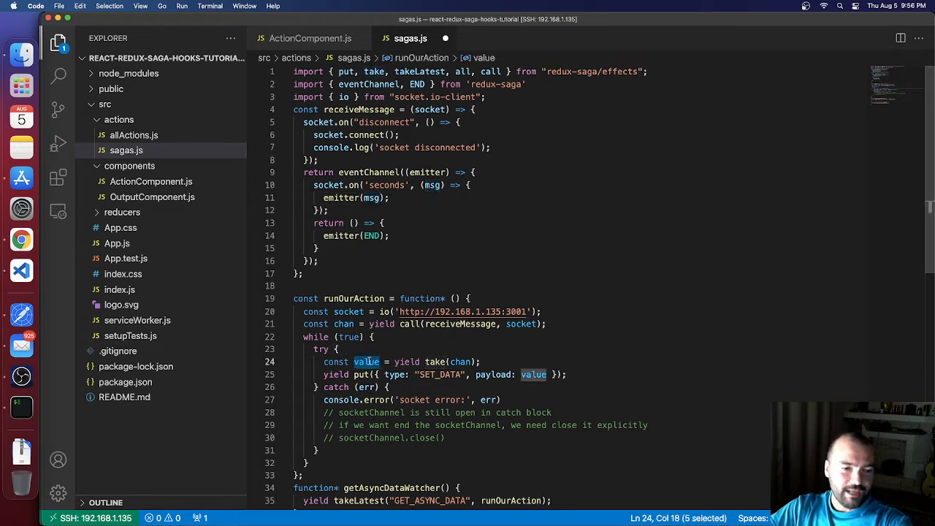
click(361, 375)
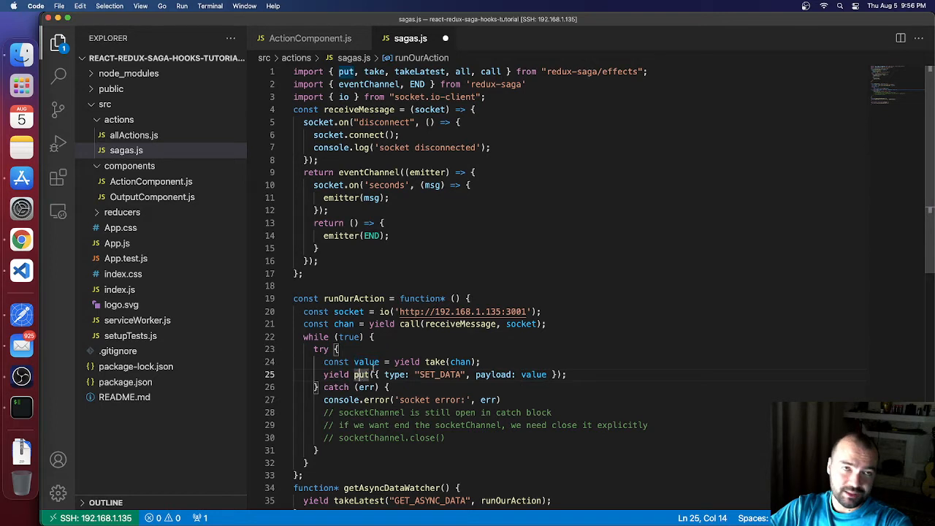
double_click(438, 374)
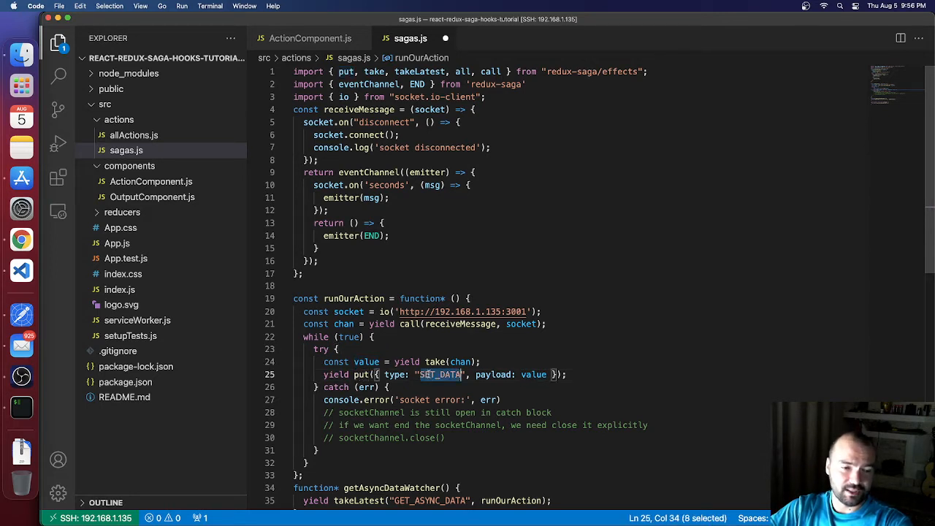
double_click(492, 374)
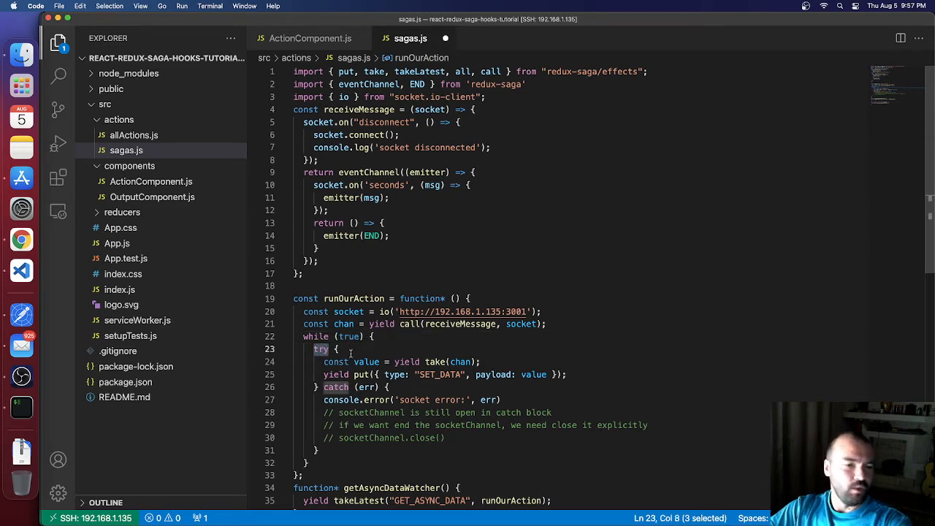
click(316, 336)
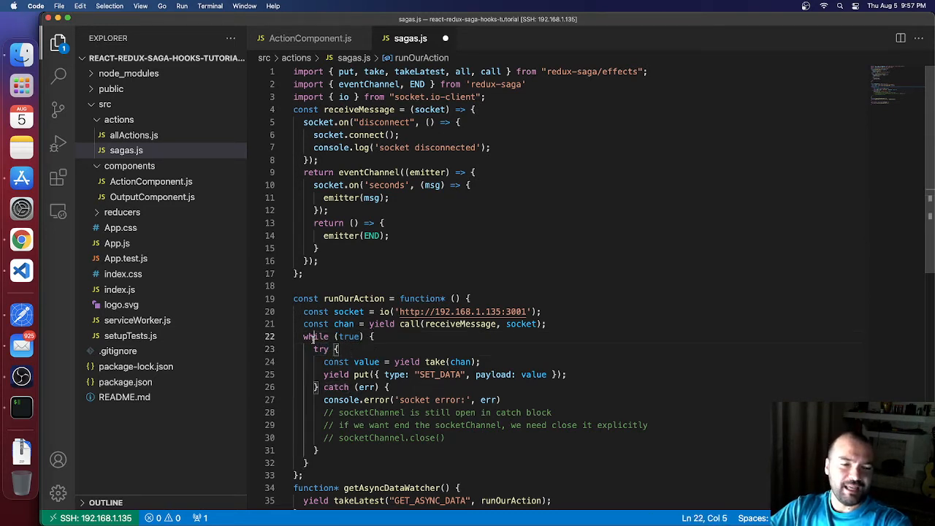
click(363, 336)
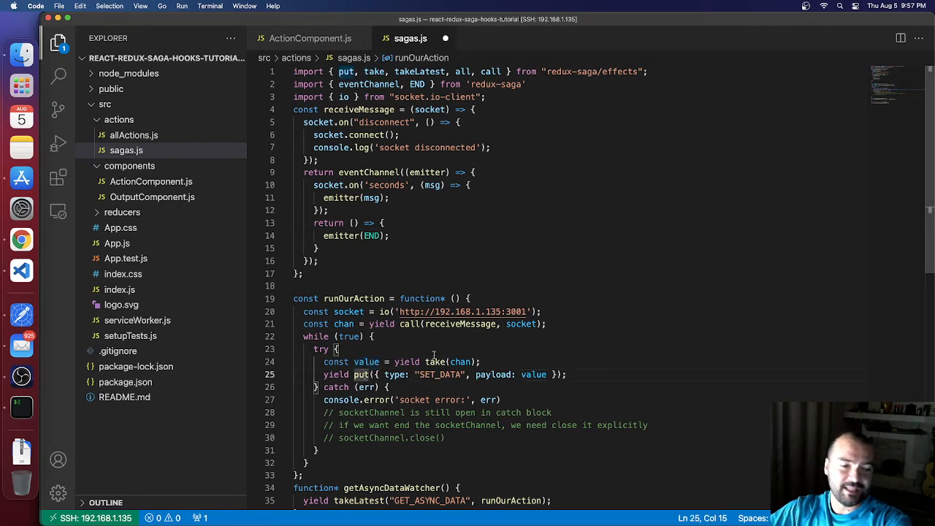
double_click(439, 374)
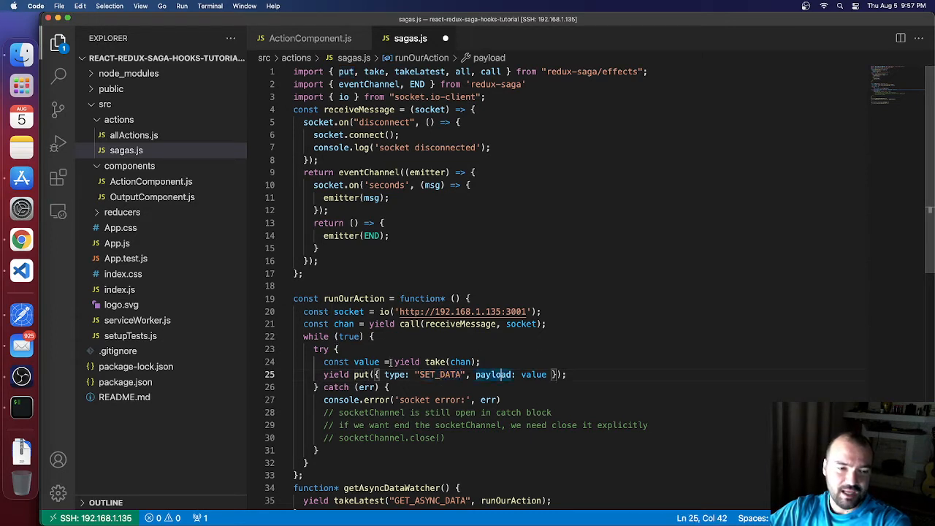
click(338, 336)
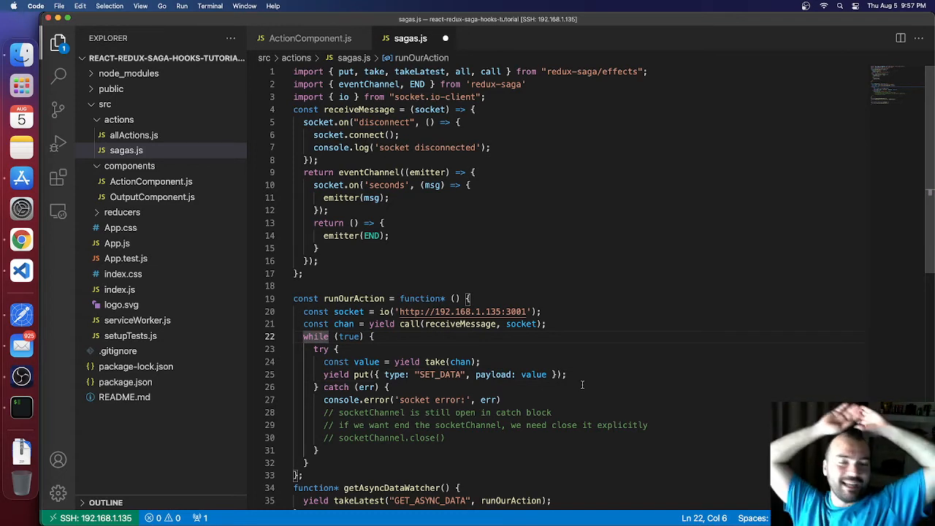
mouse_move(627, 363)
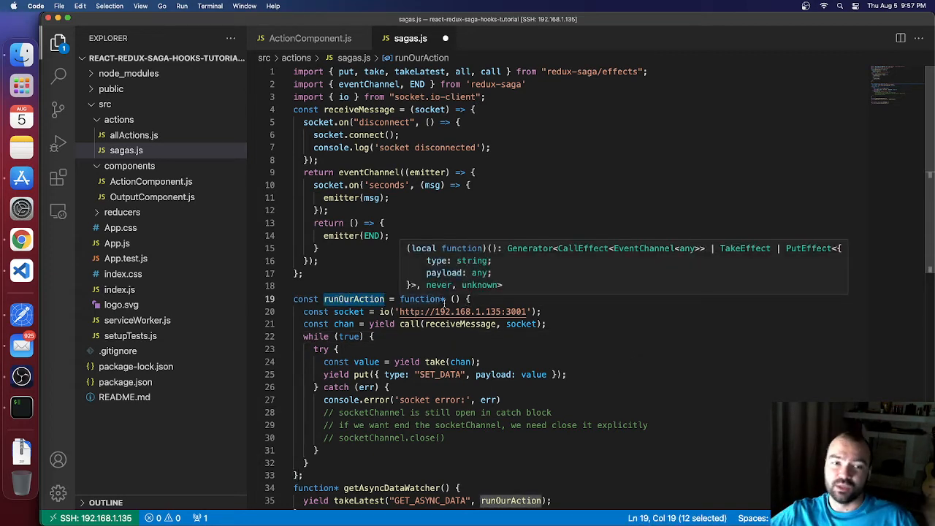
click(401, 362)
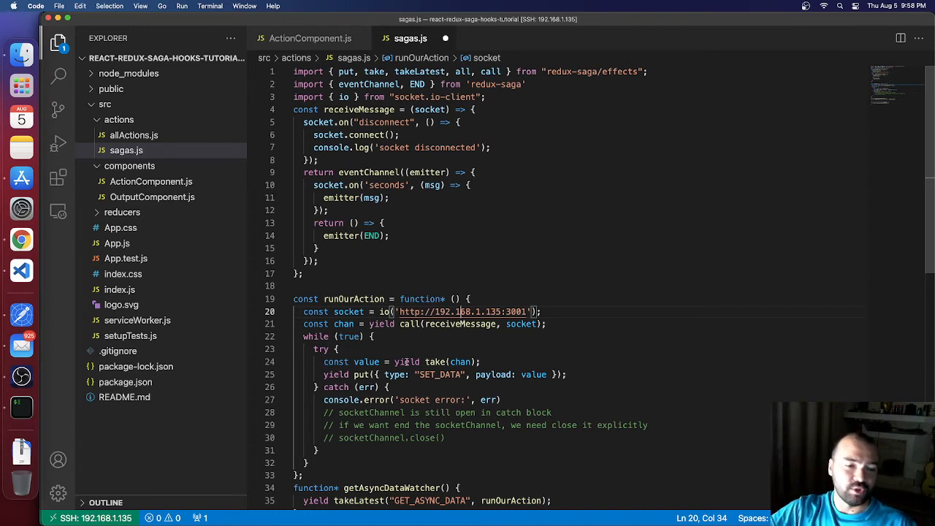
click(434, 362)
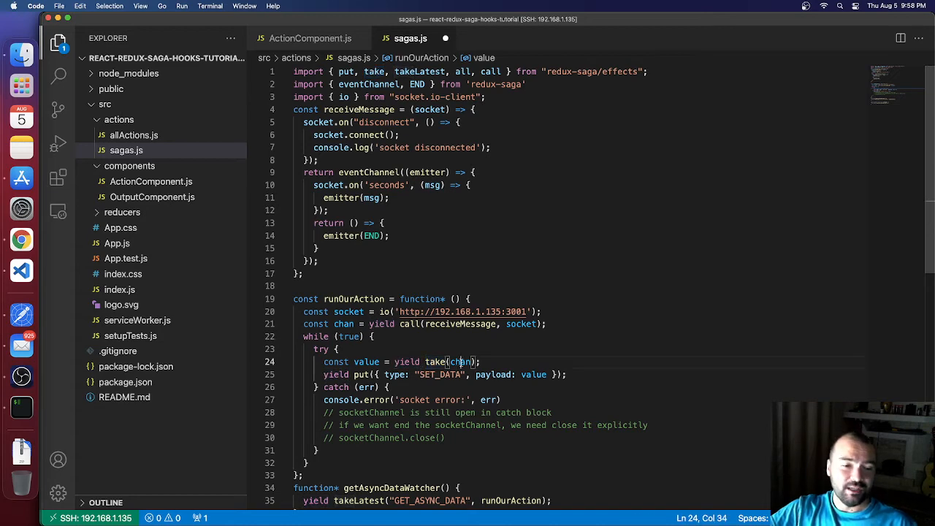
double_click(461, 362)
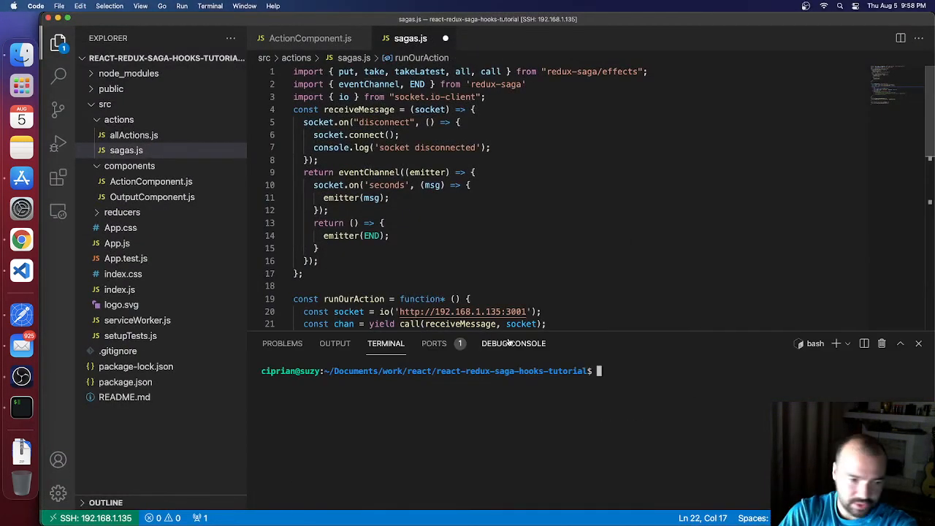
Step: Begin entering npm start in the react-redux-saga-hooks-tutorial terminal
text(np)
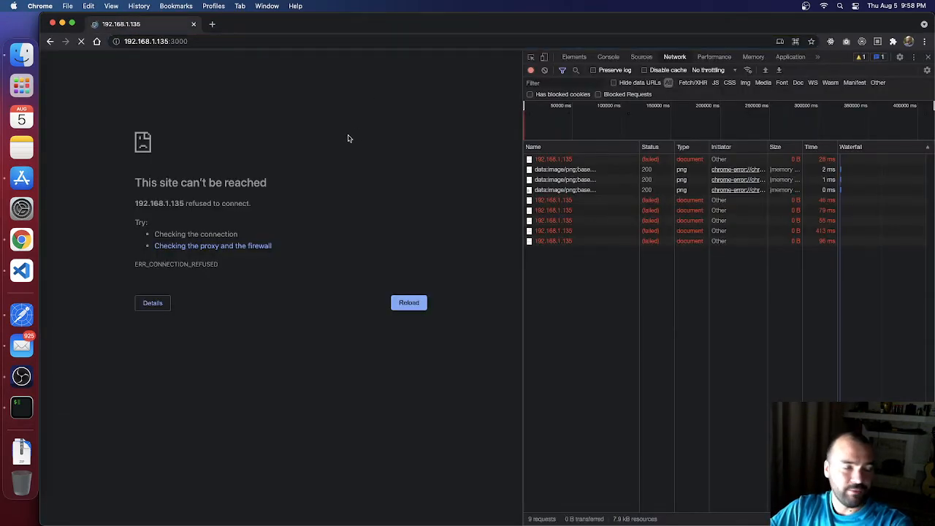
Step: Reload the unreachable 192.168.1.135:3000 page while the React dev server compiles
click(408, 303)
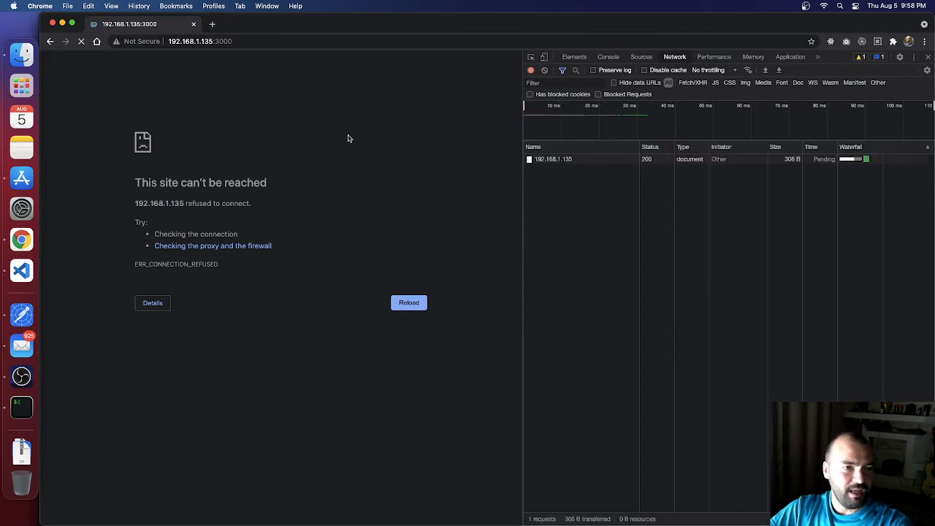
click(409, 303)
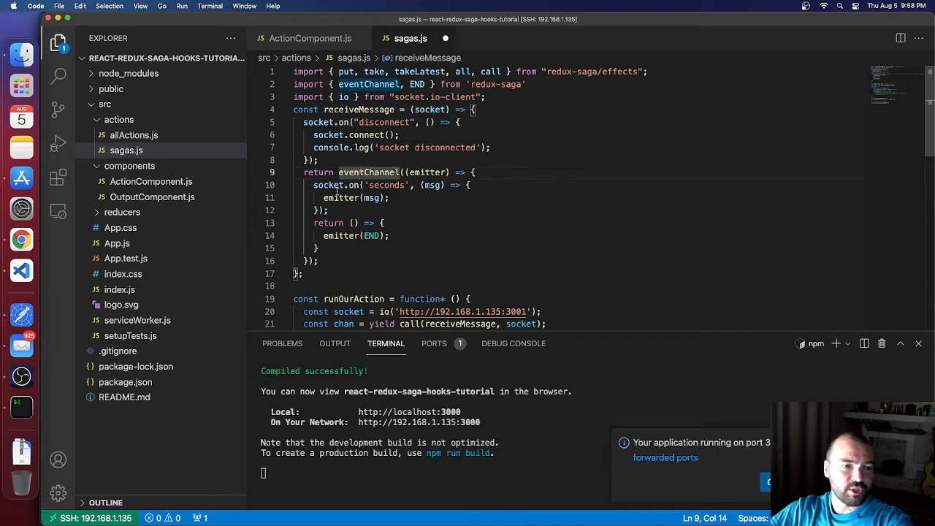
double_click(328, 185)
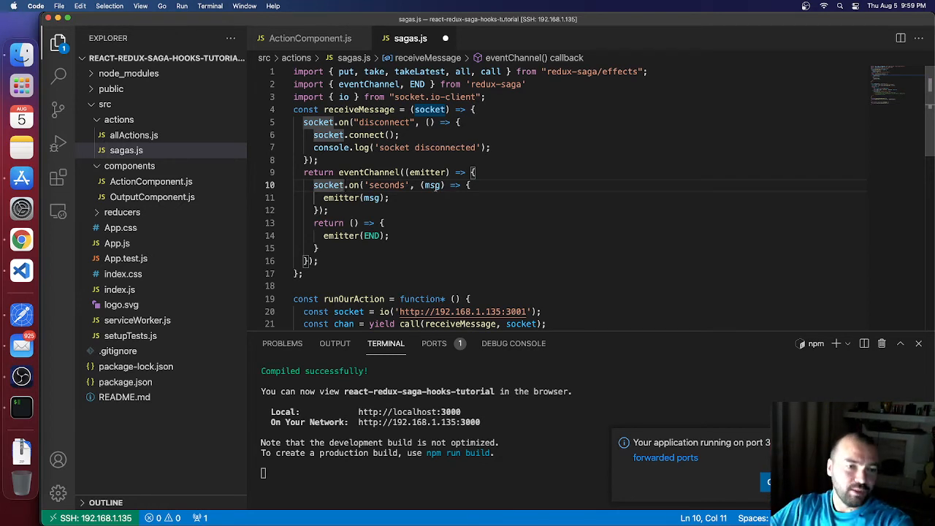
double_click(387, 184)
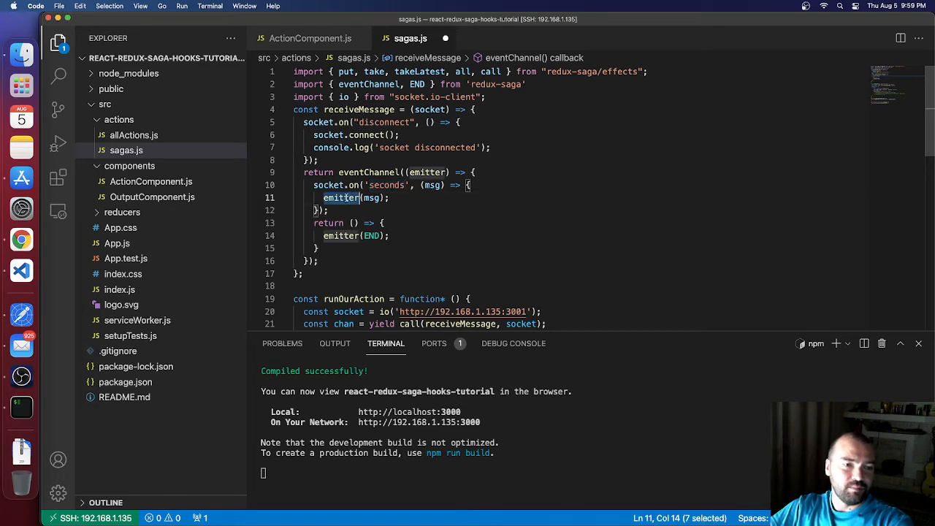
scroll(down, 3)
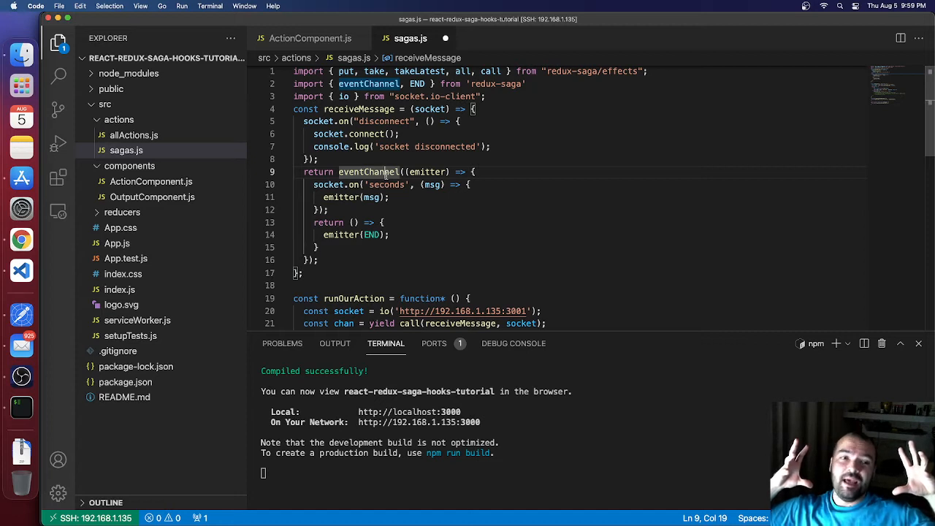
double_click(427, 172)
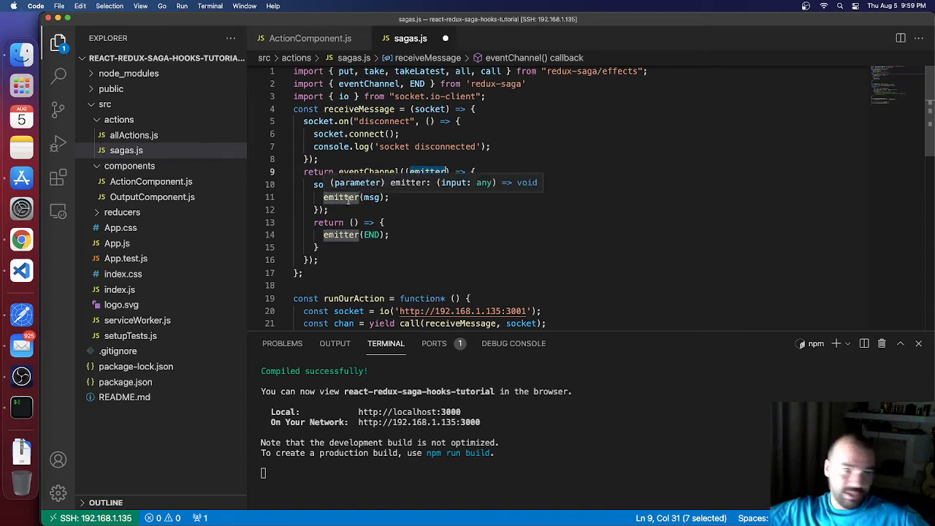
scroll(down, 3)
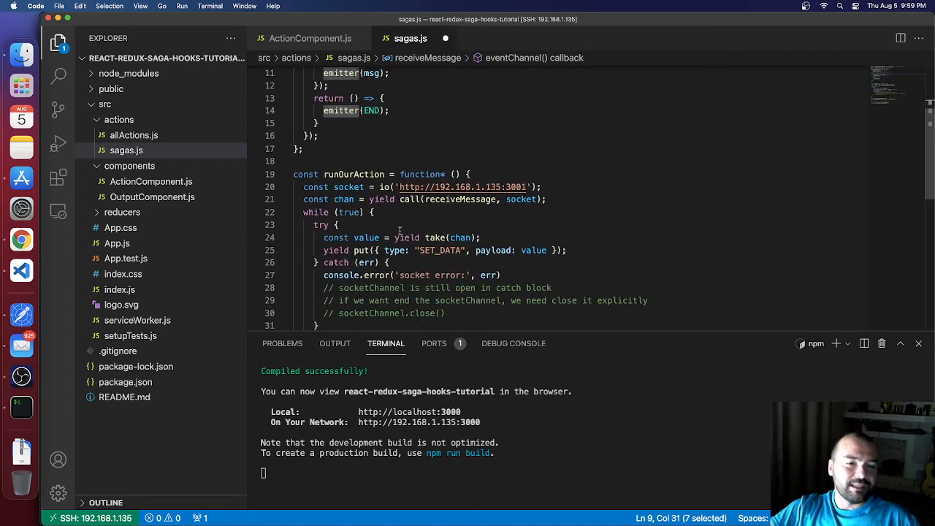
double_click(436, 237)
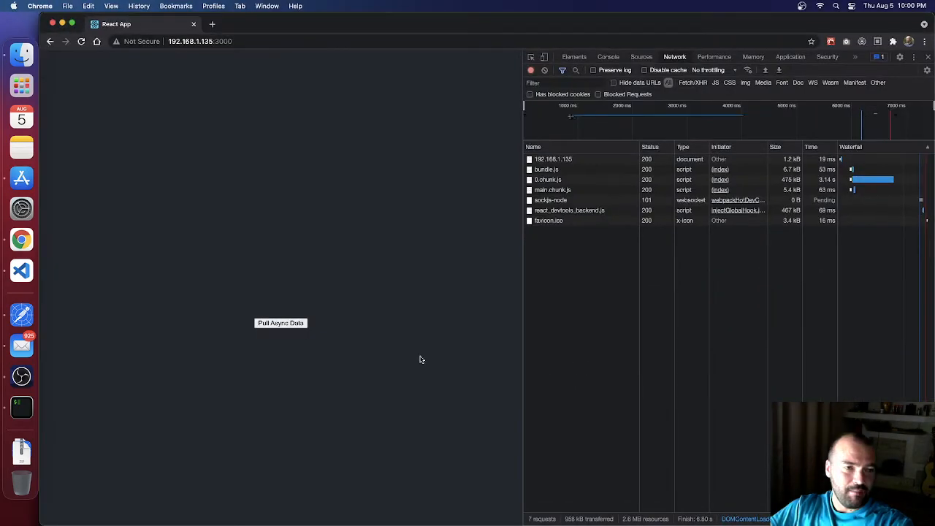
Step: Trigger Pull Async Data in the React App to connect to the socket server
click(281, 323)
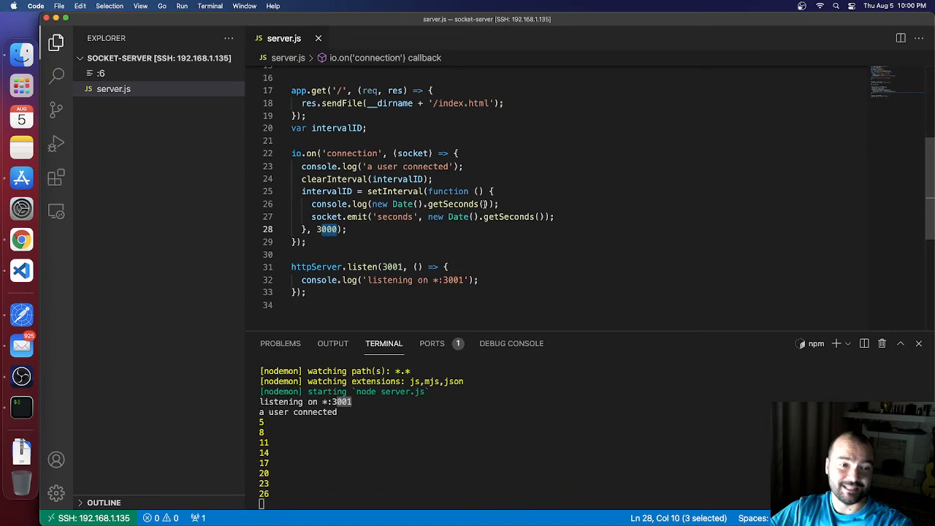
Step: Scroll the server.js nodemon output showing 'a user connected' and emitted seconds
scroll(down, 3)
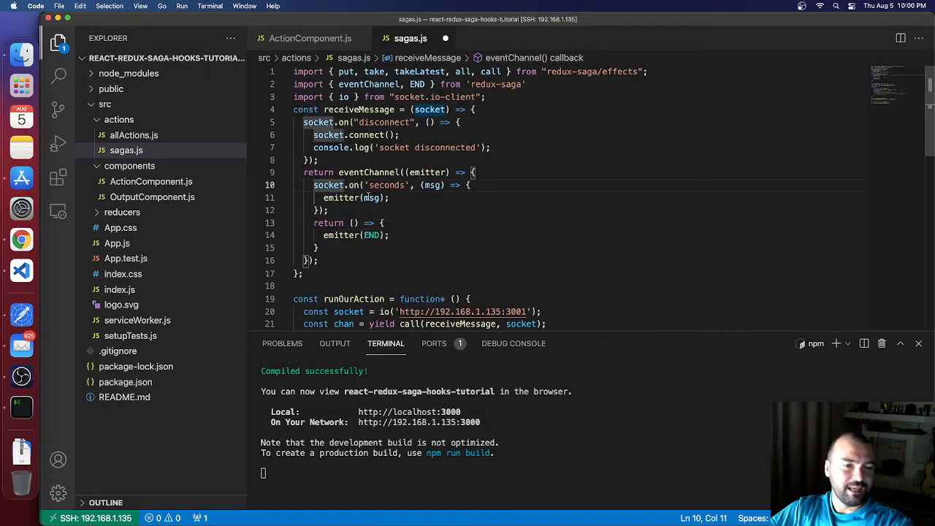
Step: Highlight the take effect reading the channel inside runOurAction in sagas.js
double_click(367, 172)
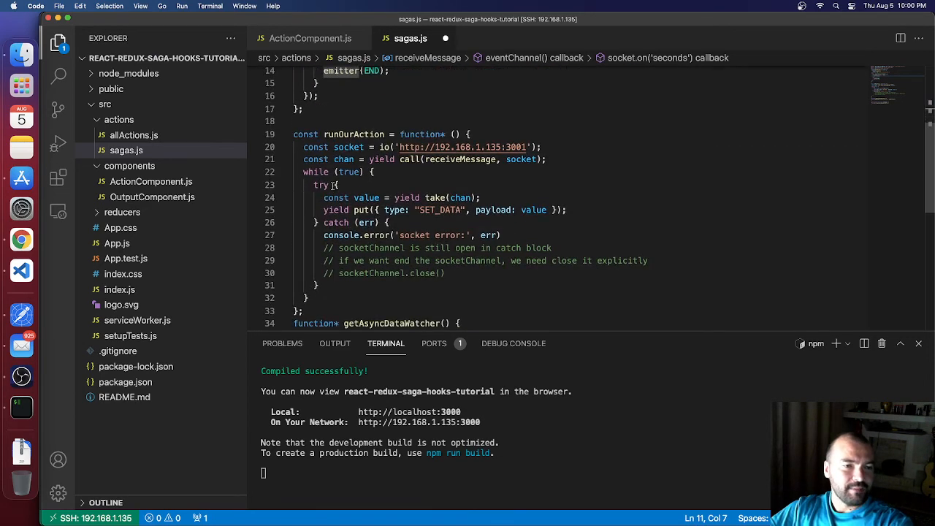
double_click(434, 197)
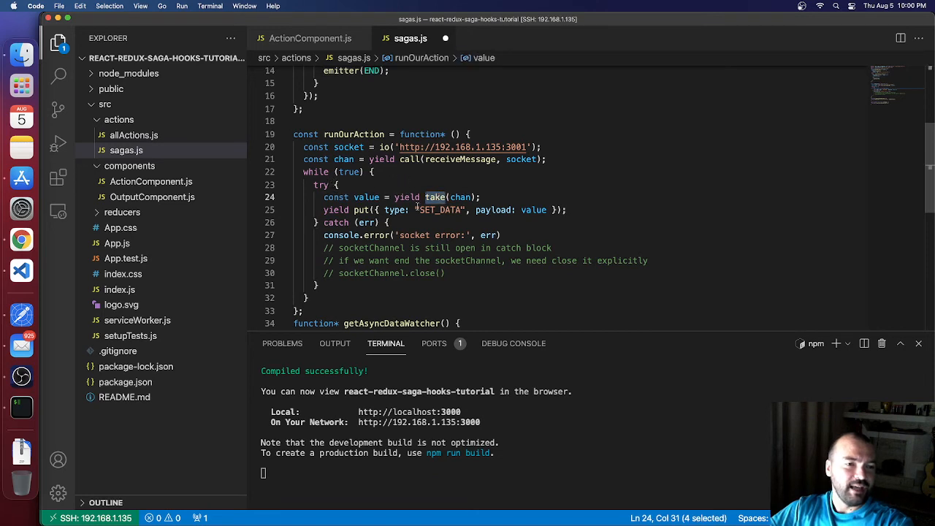